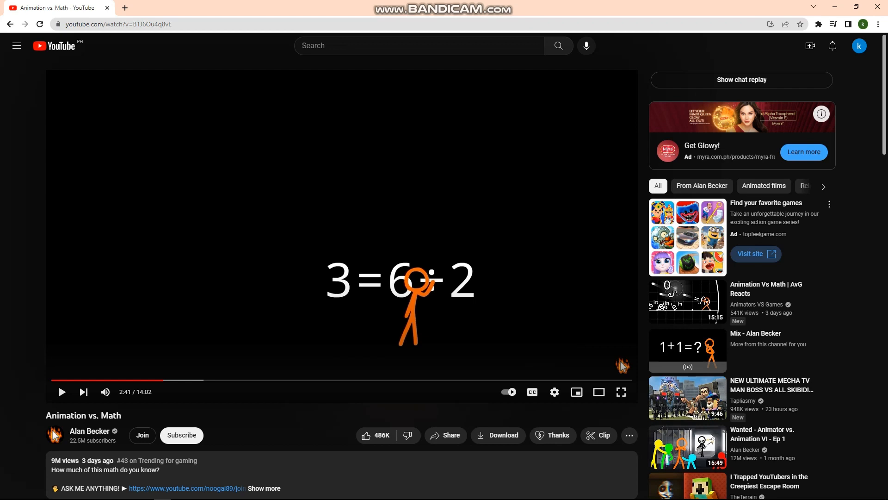
Scroll to the Animation vs. Math comments and begin typing "check out 2:41" in the comment box.
left_click(121, 381)
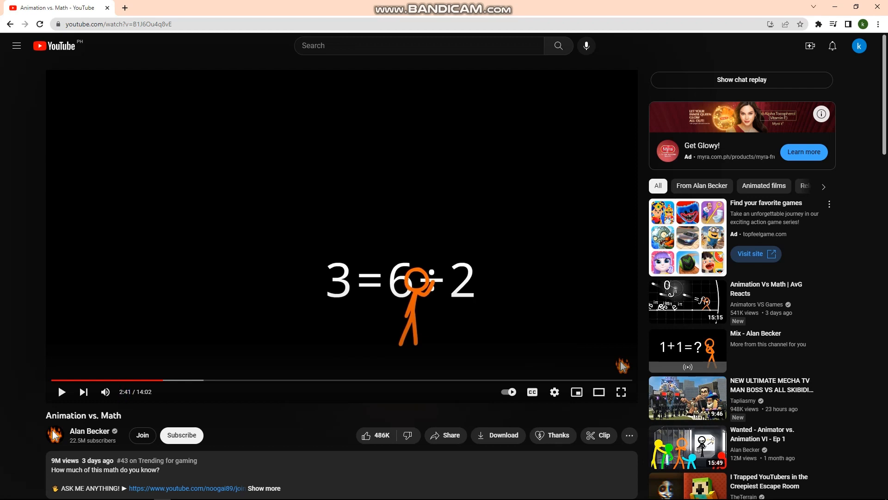
scroll("down", 3)
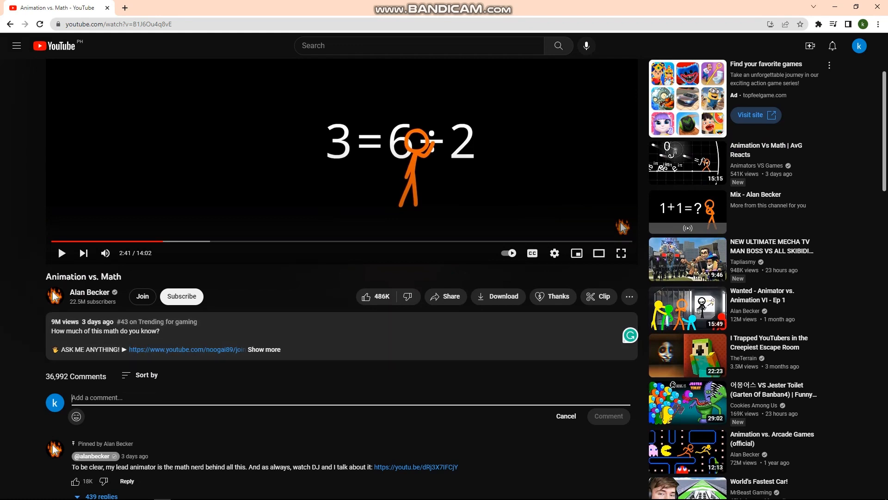
type("check out 2:41")
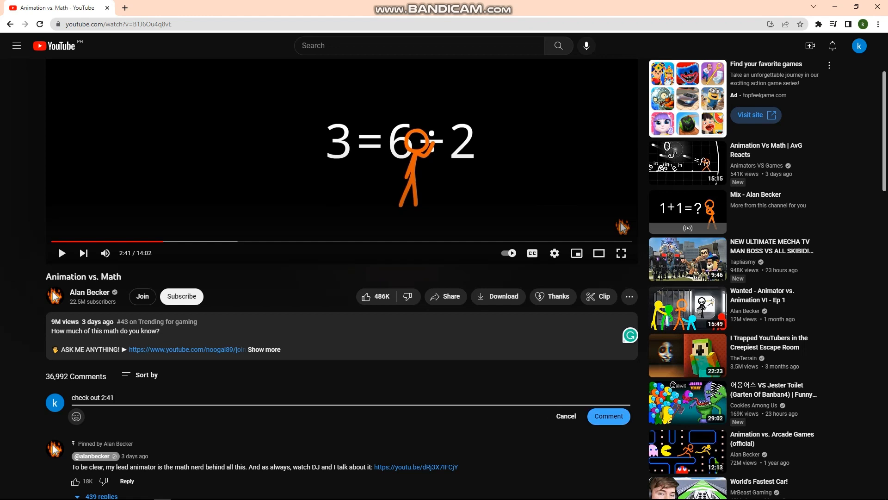
Post the "check out 2:41" comment and scroll to see it published.
left_click(608, 416)
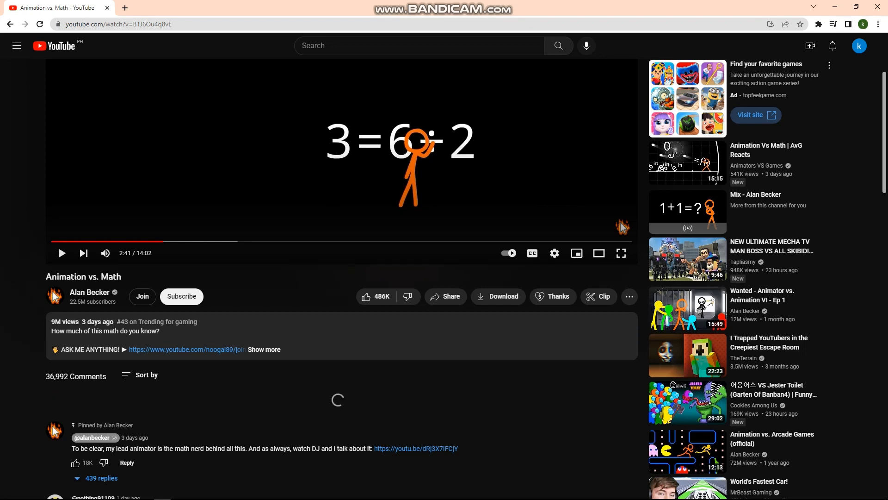
scroll("down", 3)
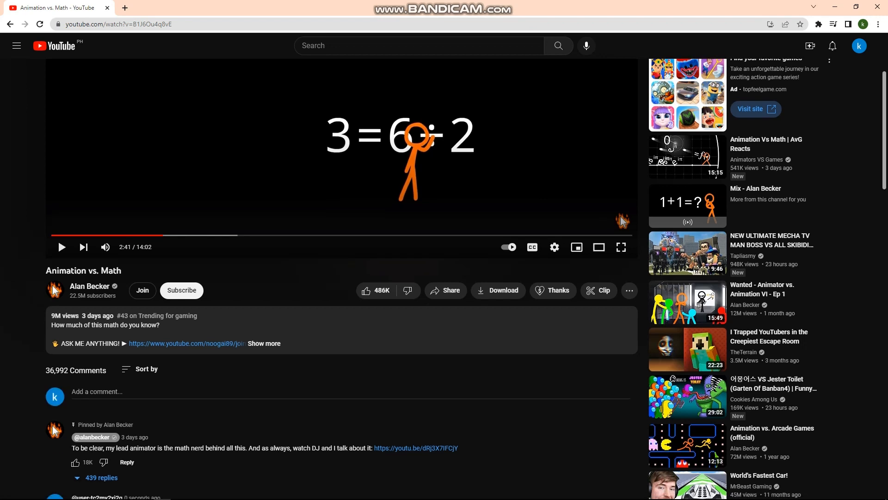